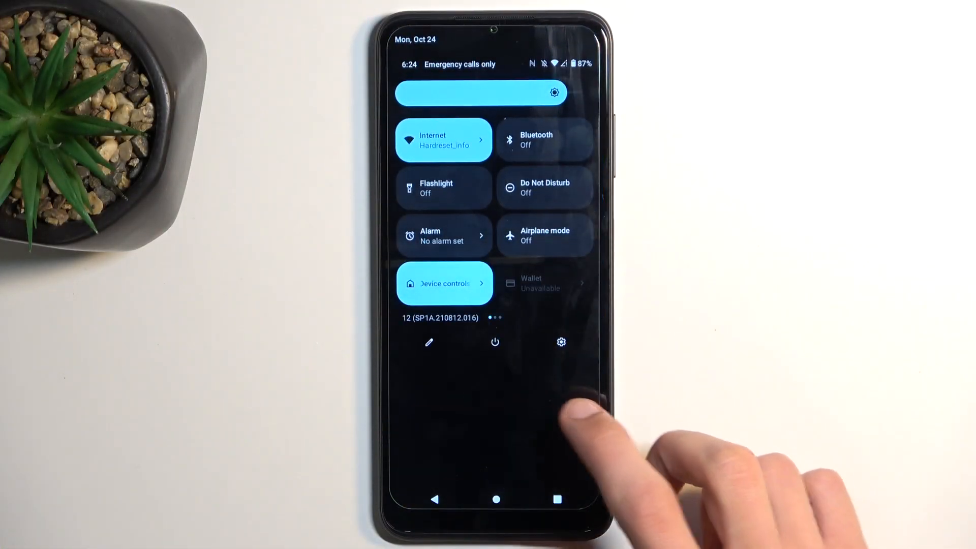
Step: Bring up the power menu with Emergency, Lockdown, Power off and Restart from quick settings
{"action": "left_click", "coordinate": [495, 342]}
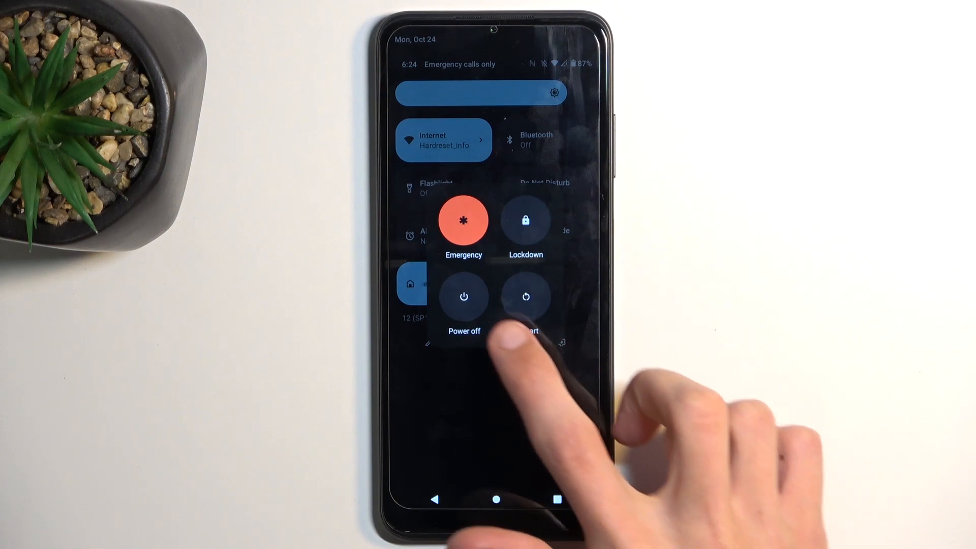